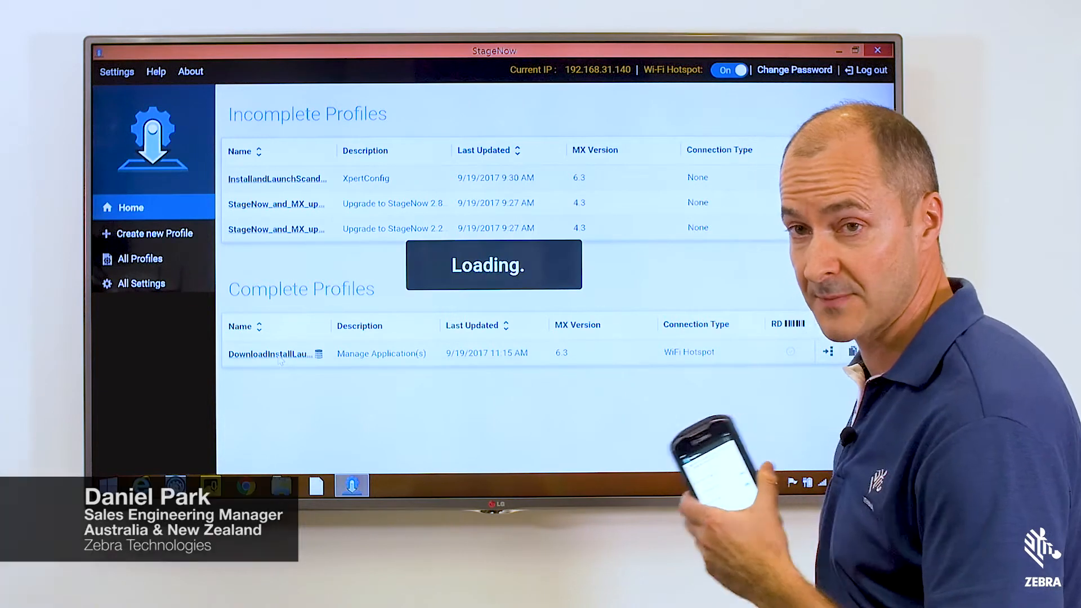
# Step: Load the completed DownloadInstallLaunchScanDemo profile from Complete Profiles into its Review stage
pyautogui.click(269, 353)
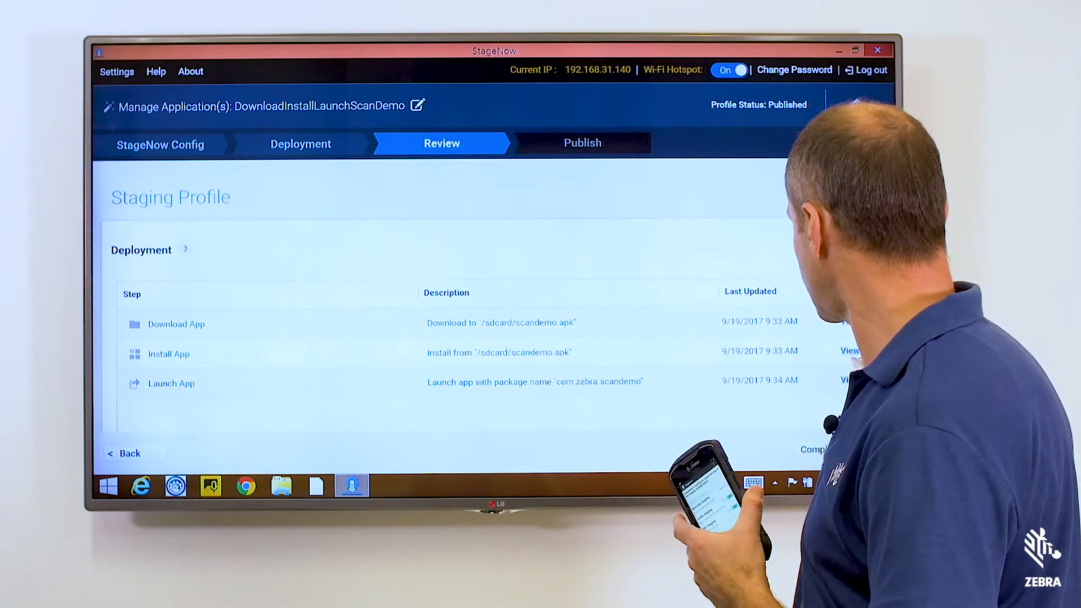
# Step: Move to the Publish stage and bring the PDF417/Linear barcode table into view
pyautogui.click(582, 143)
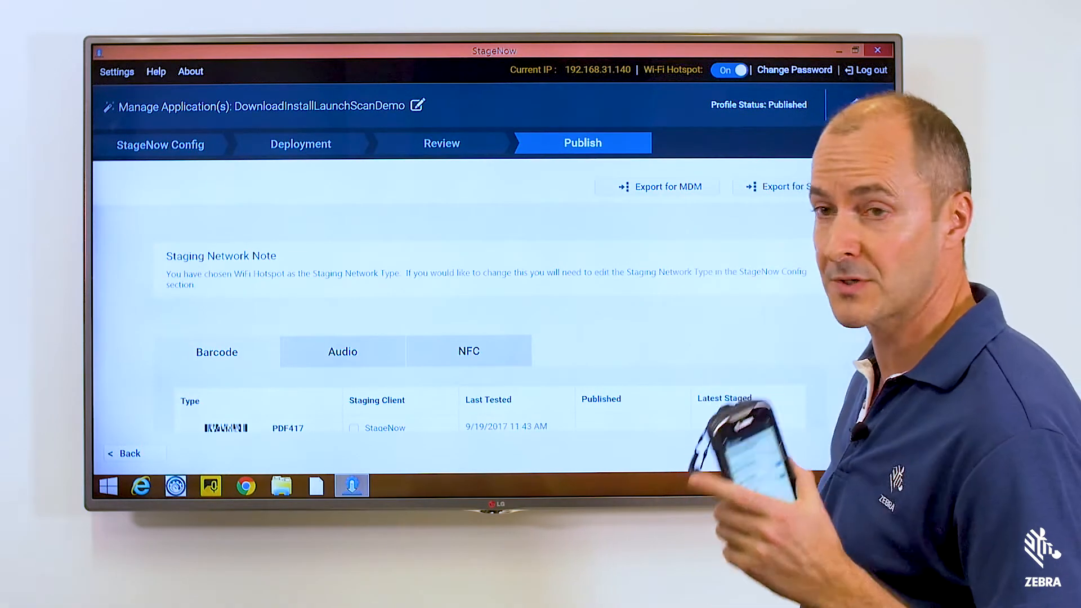
pyautogui.scroll(-3)
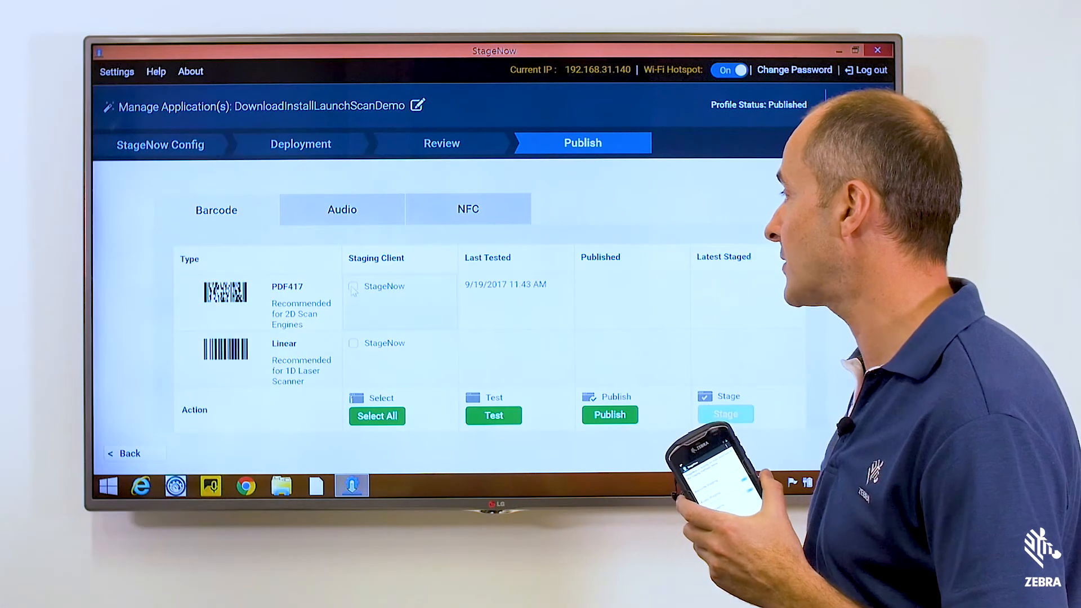
# Step: Publish the PDF417 staging barcode as a PDF and enlarge it in Acrobat Reader for scanning
pyautogui.click(354, 285)
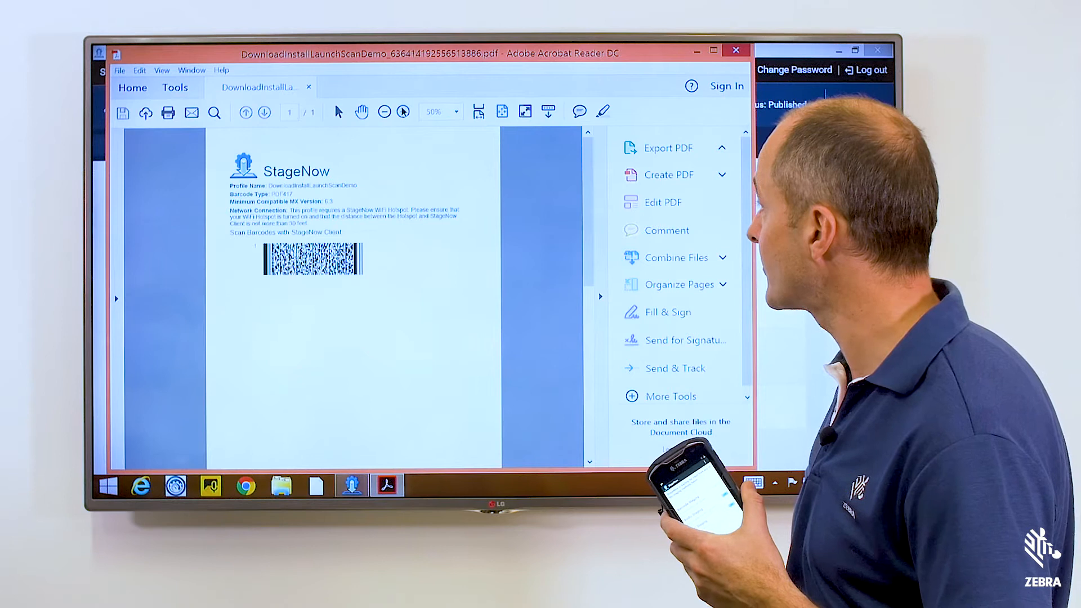
pyautogui.click(404, 111)
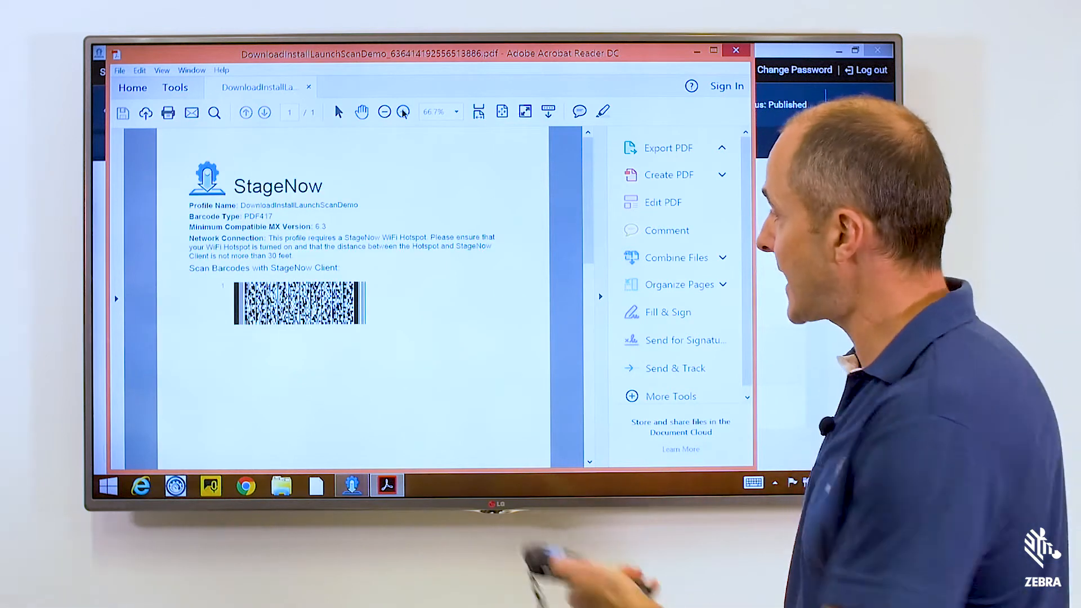
pyautogui.click(665, 147)
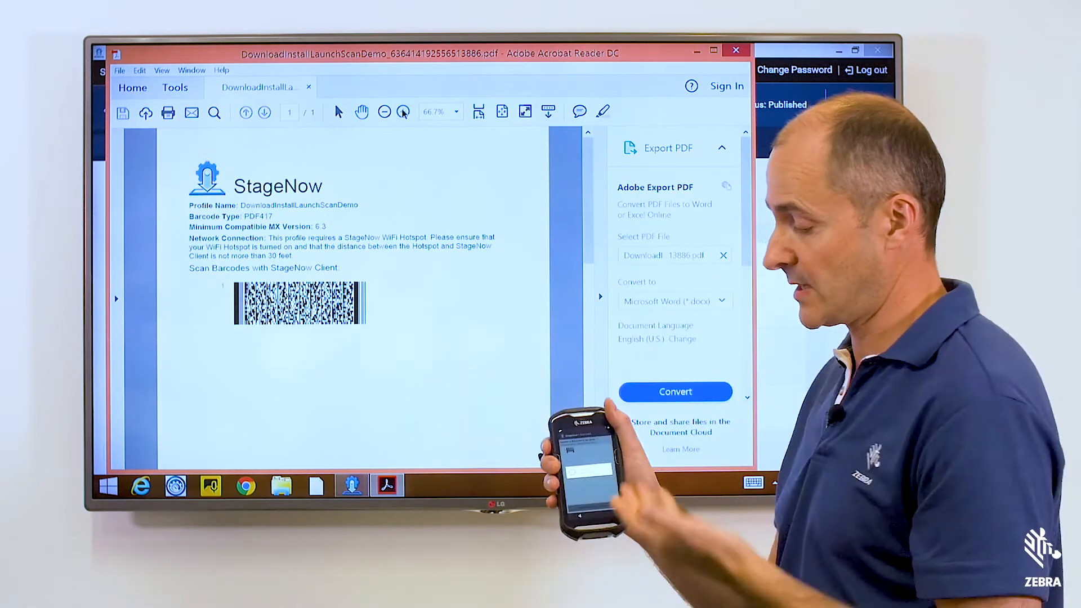